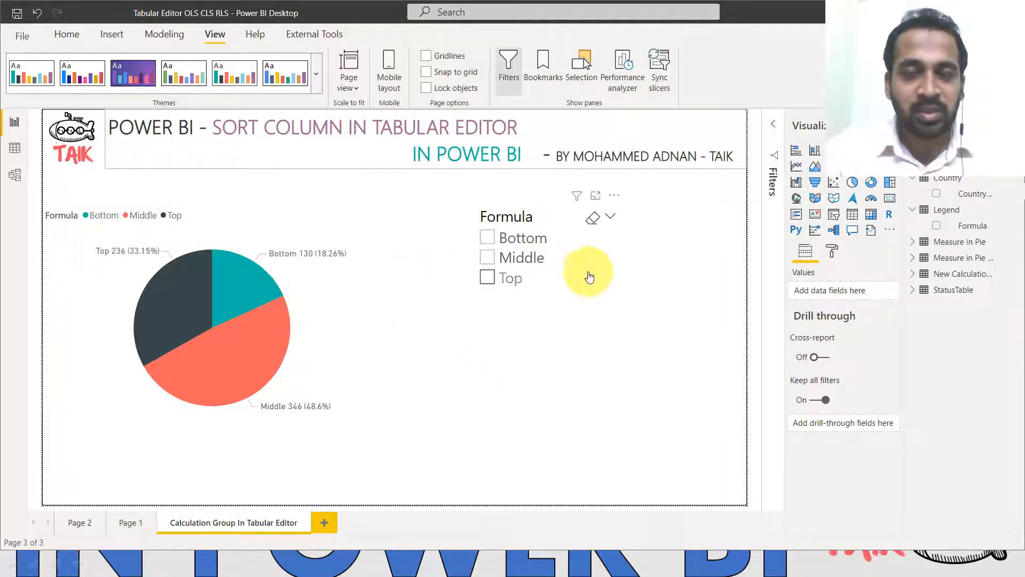
mouse_move(567, 316)
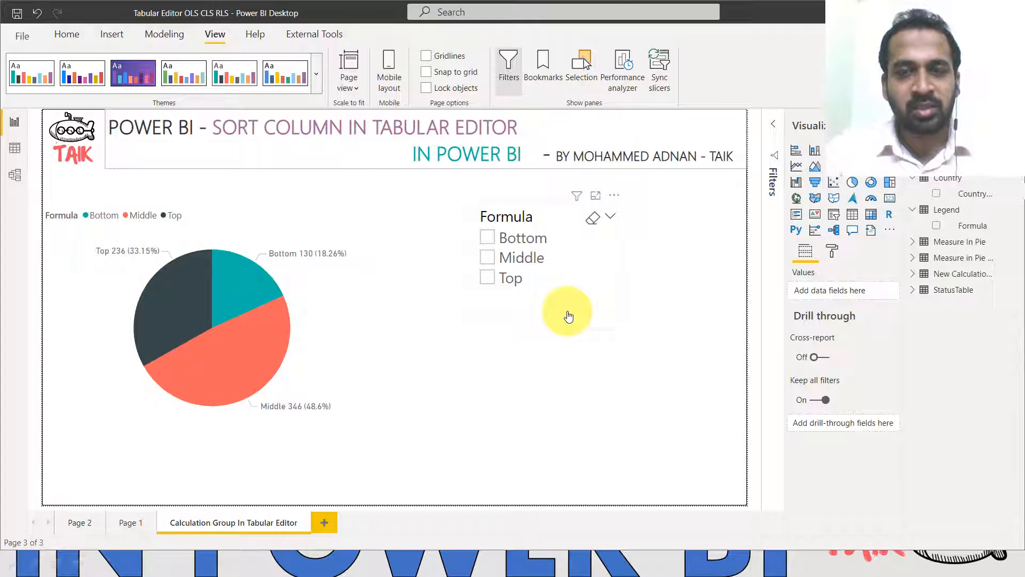
mouse_move(503, 307)
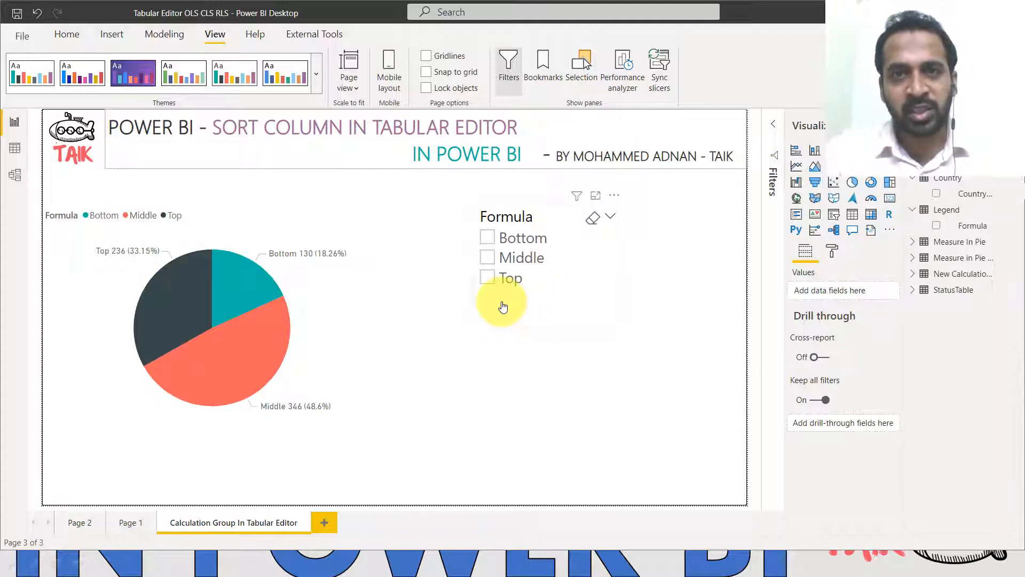
mouse_move(496, 313)
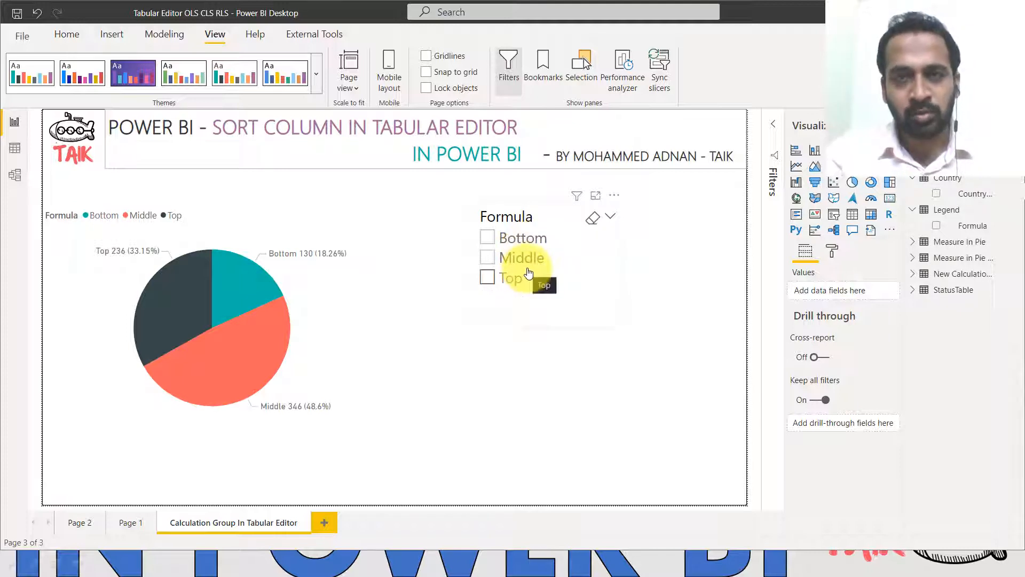
mouse_move(541, 296)
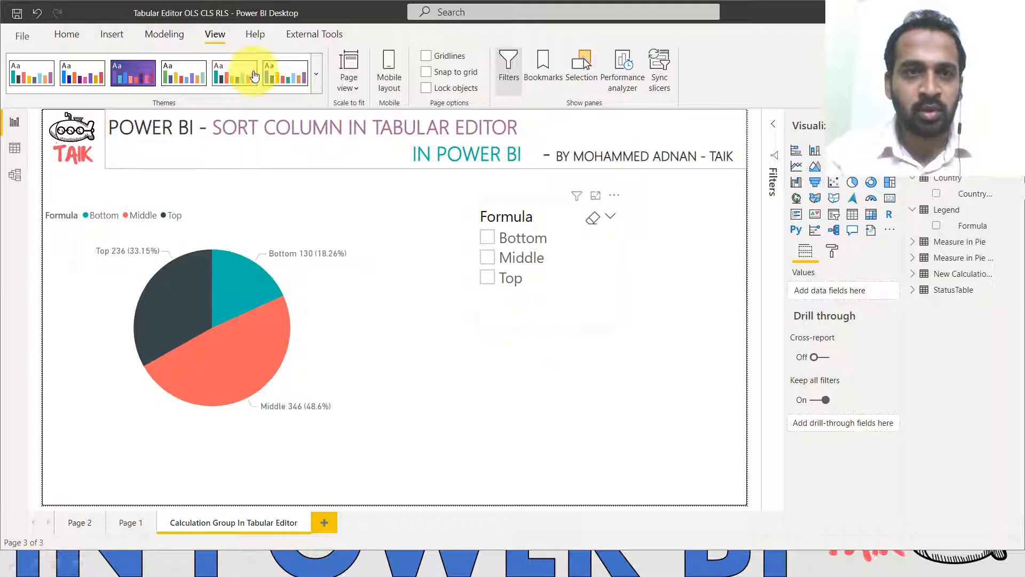
Step: Launch Tabular Editor and show the Legend group's Top calculation item, ordinal -1
click(314, 35)
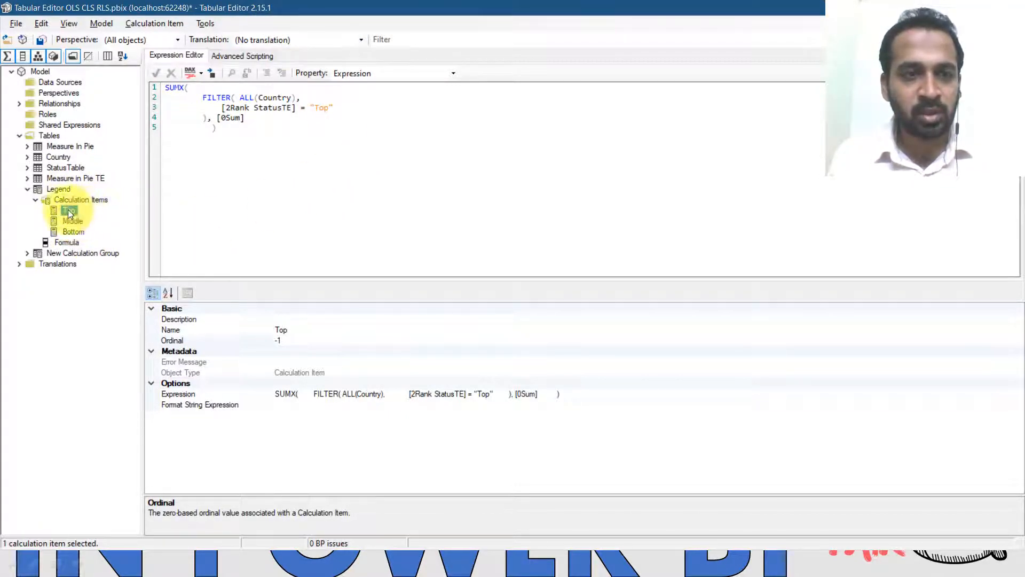
click(68, 210)
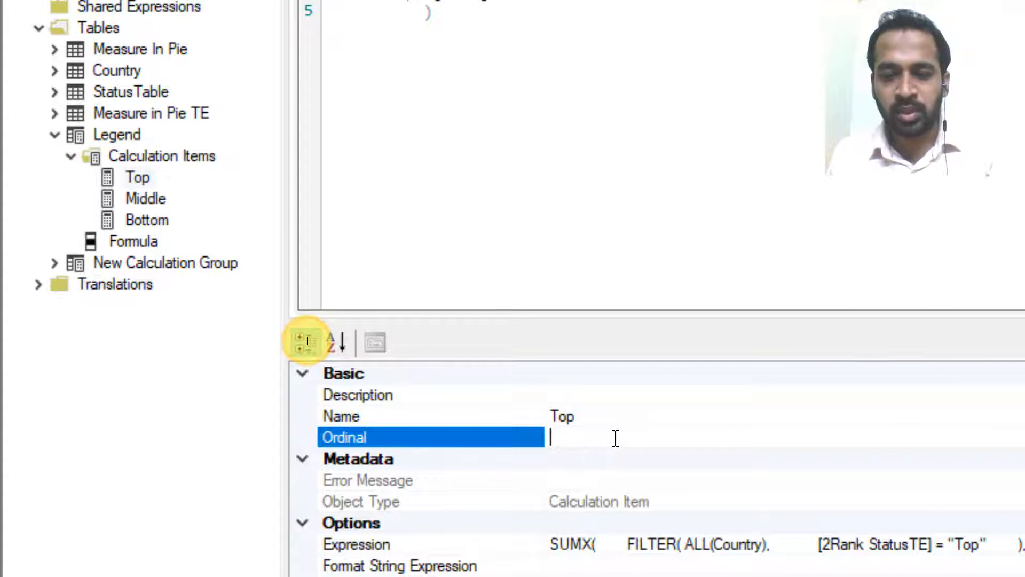
Step: Set ordinals Top 0 and Middle 1, then start editing Bottom's ordinal
text(0)
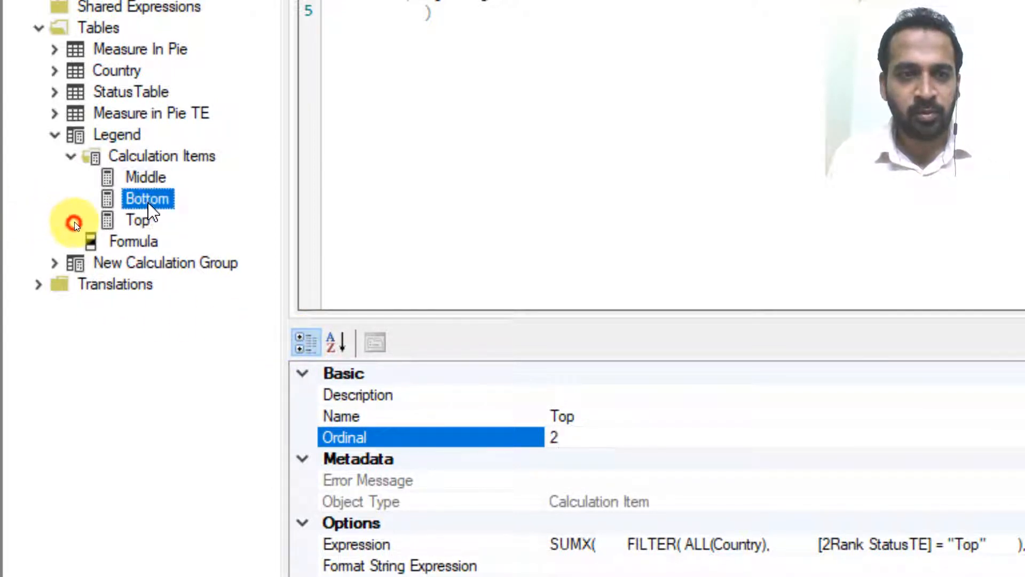
click(145, 176)
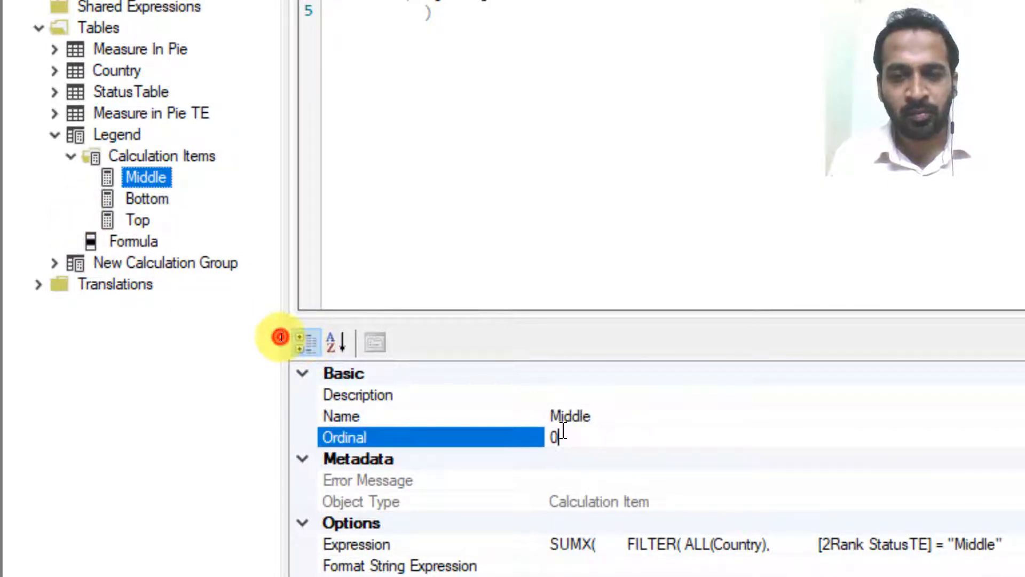
text(1)
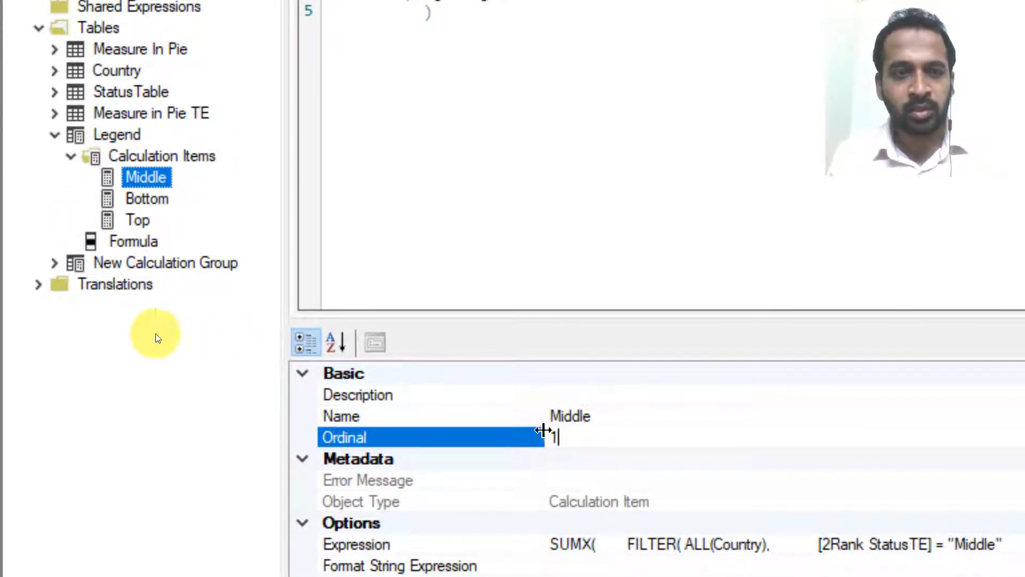
click(148, 199)
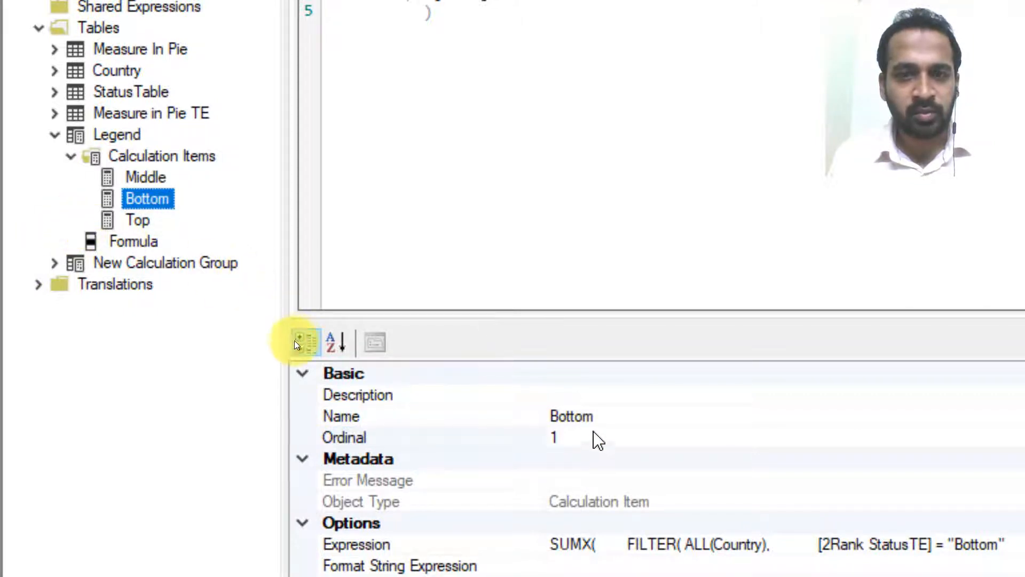
click(345, 437)
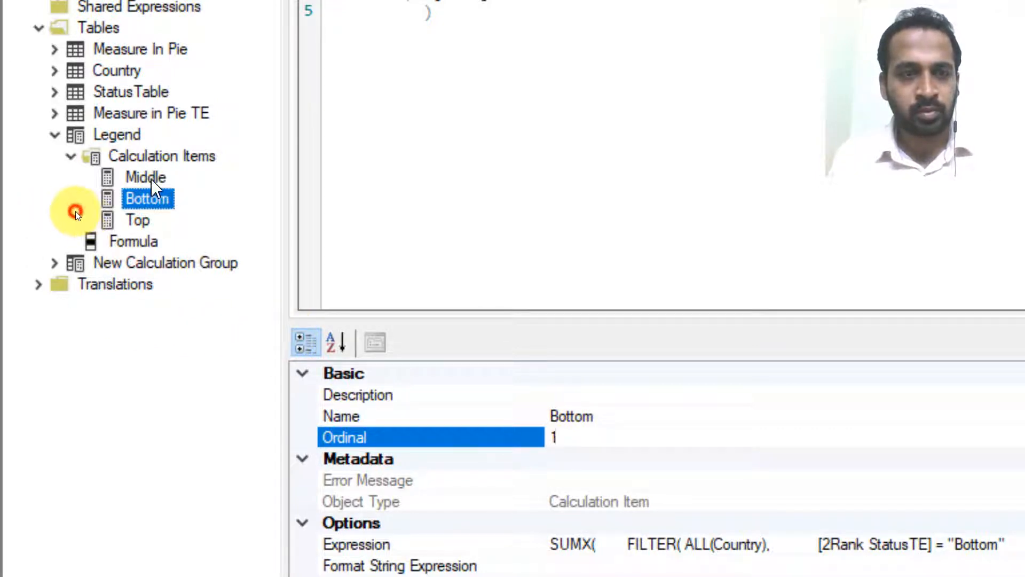
Step: Re-enter Top as 0 and verify Middle 1 and Bottom 2 in the reordered tree
click(138, 220)
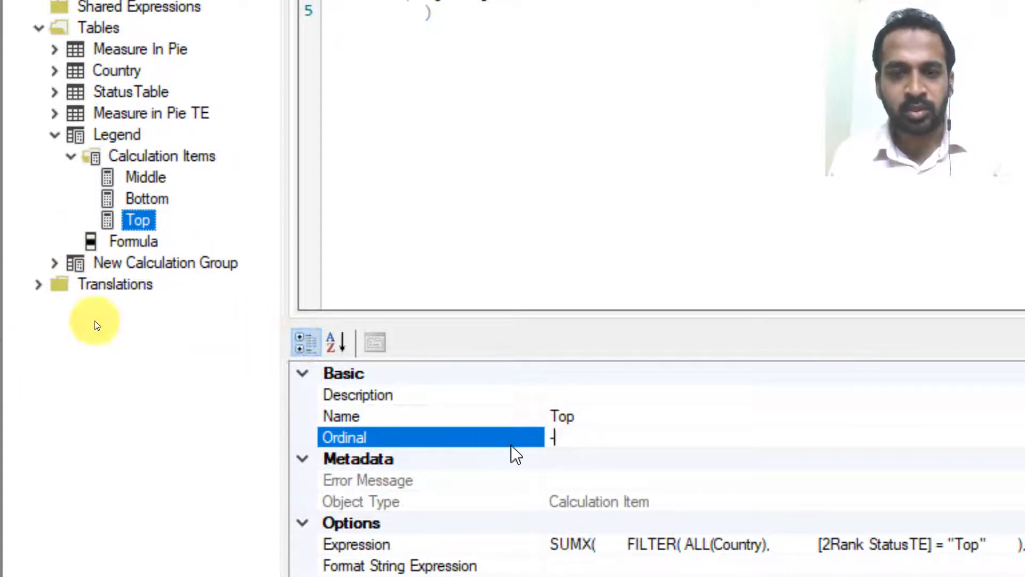
text(0)
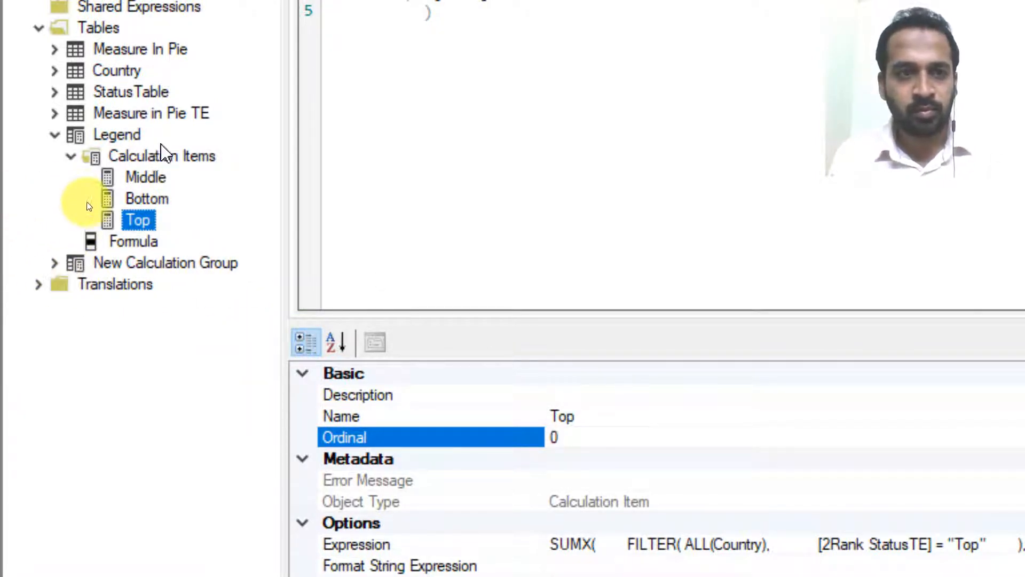
click(145, 199)
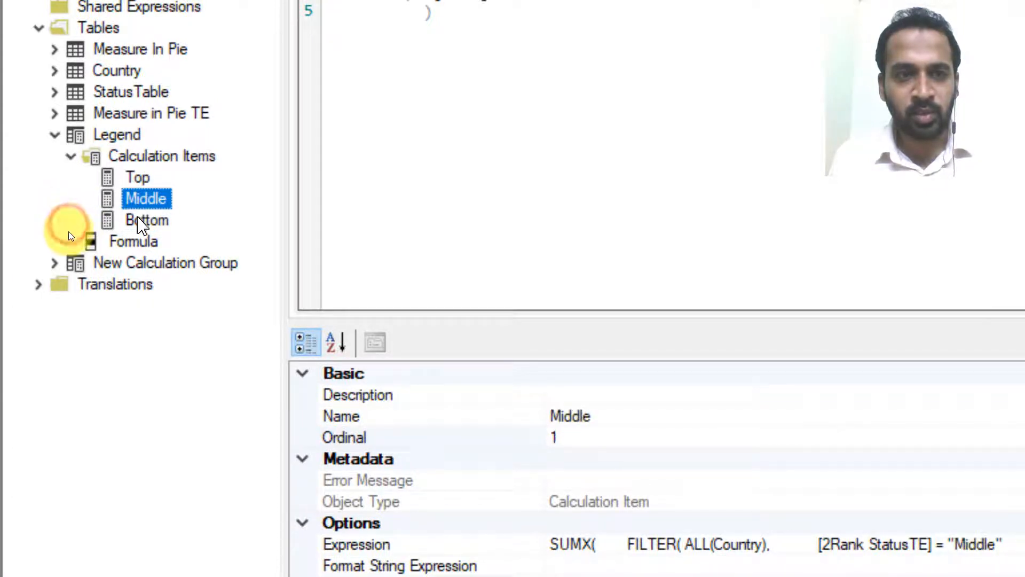
click(147, 220)
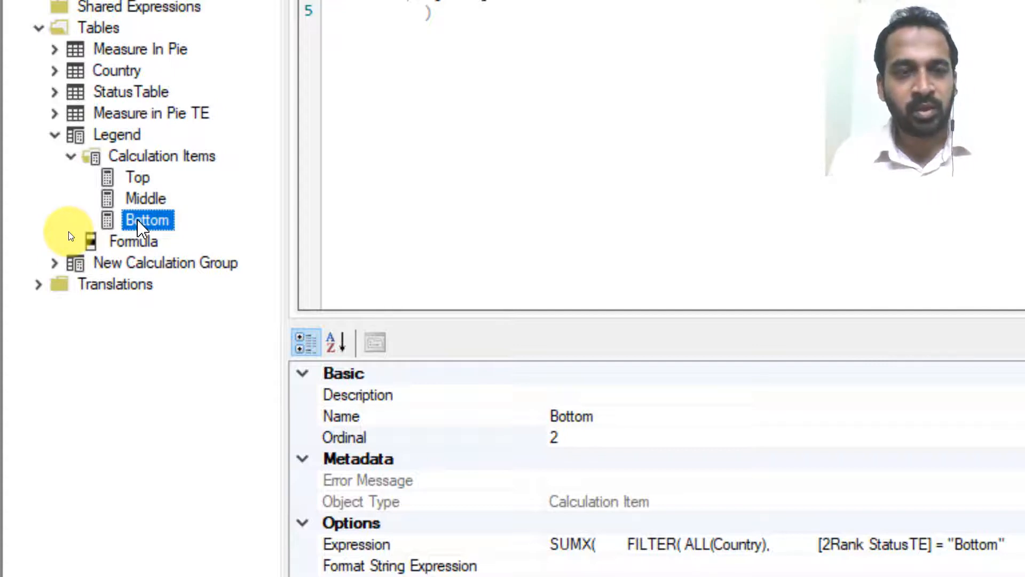
mouse_move(146, 213)
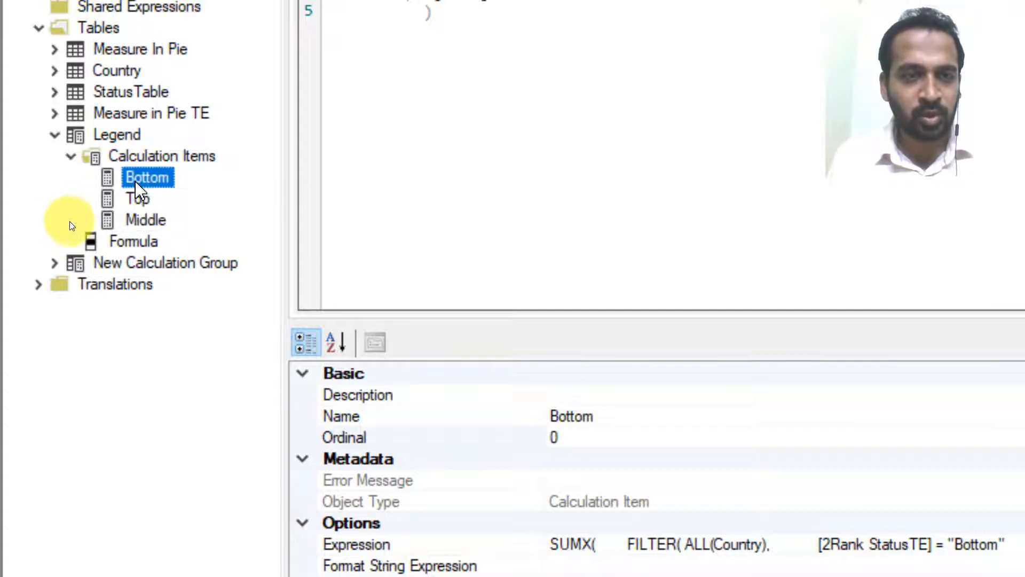
Step: Review the flipped ordering, checking Middle, Bottom and Top ordinals in the tree
click(147, 199)
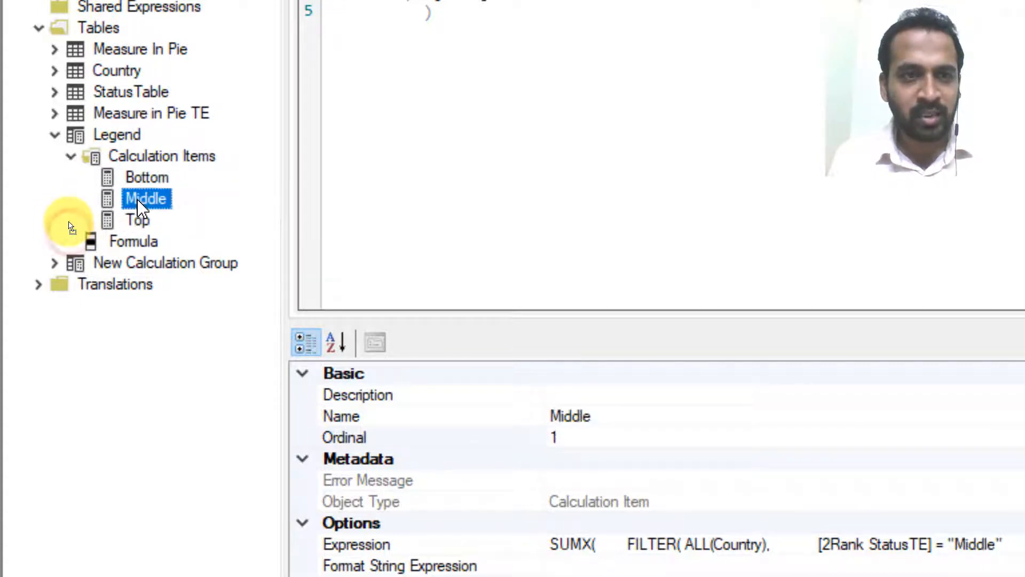
click(162, 156)
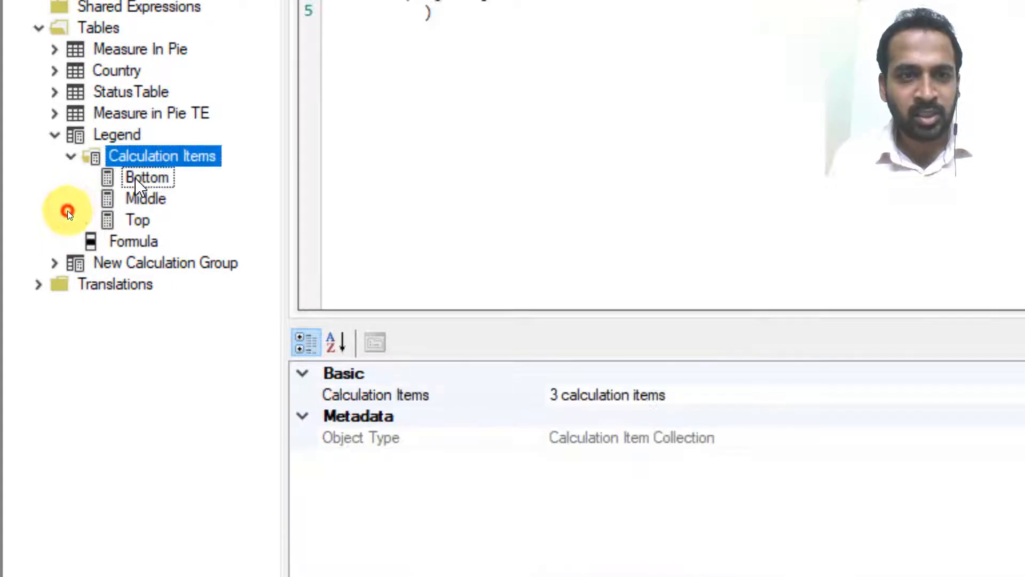
click(148, 177)
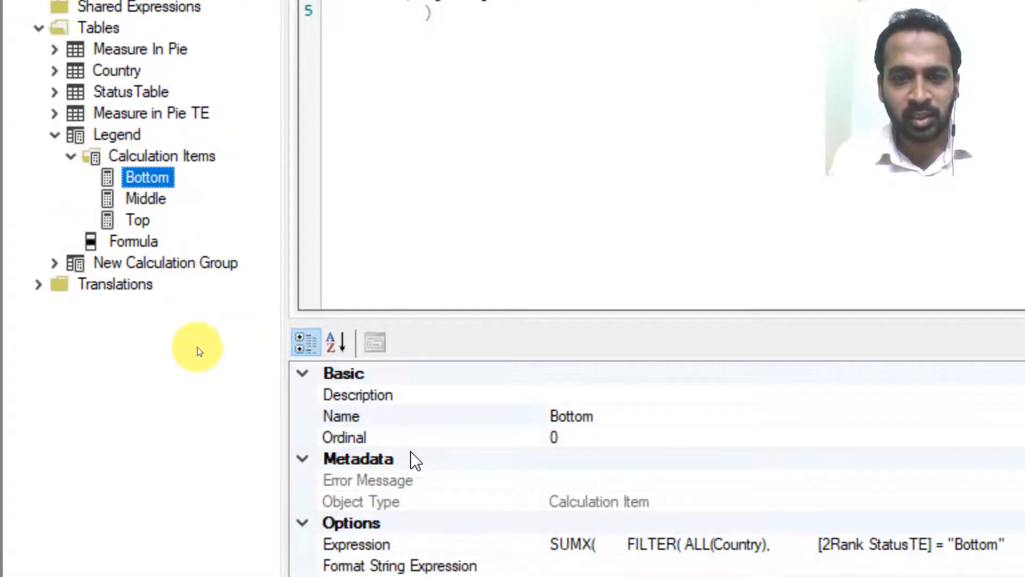
mouse_move(164, 200)
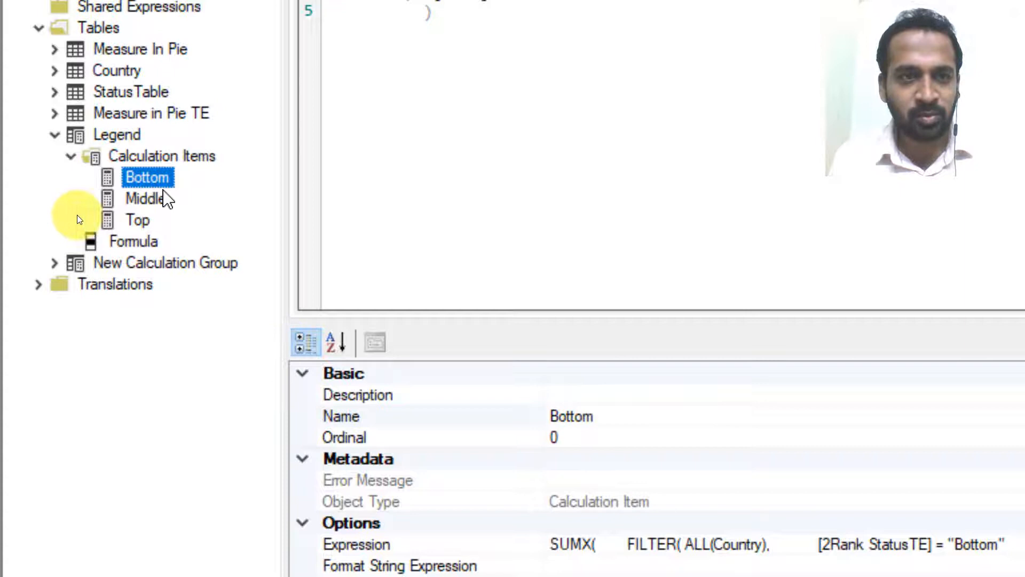
click(146, 198)
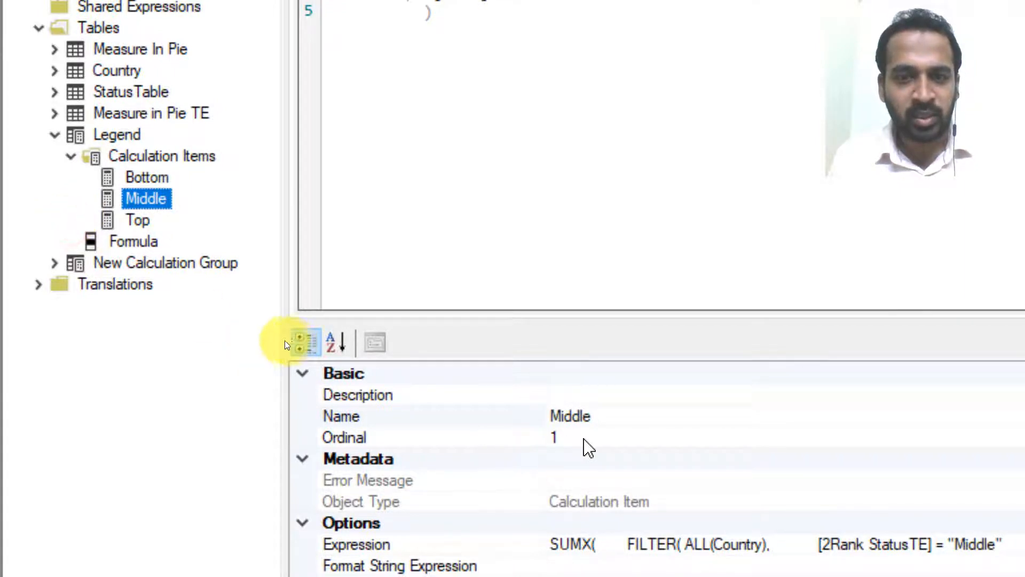
click(138, 220)
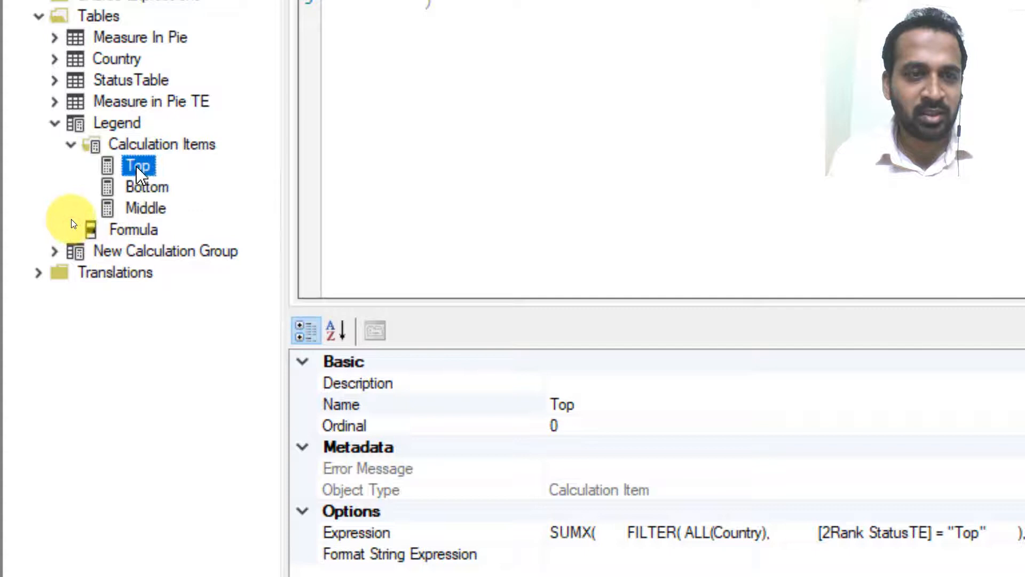
mouse_move(120, 191)
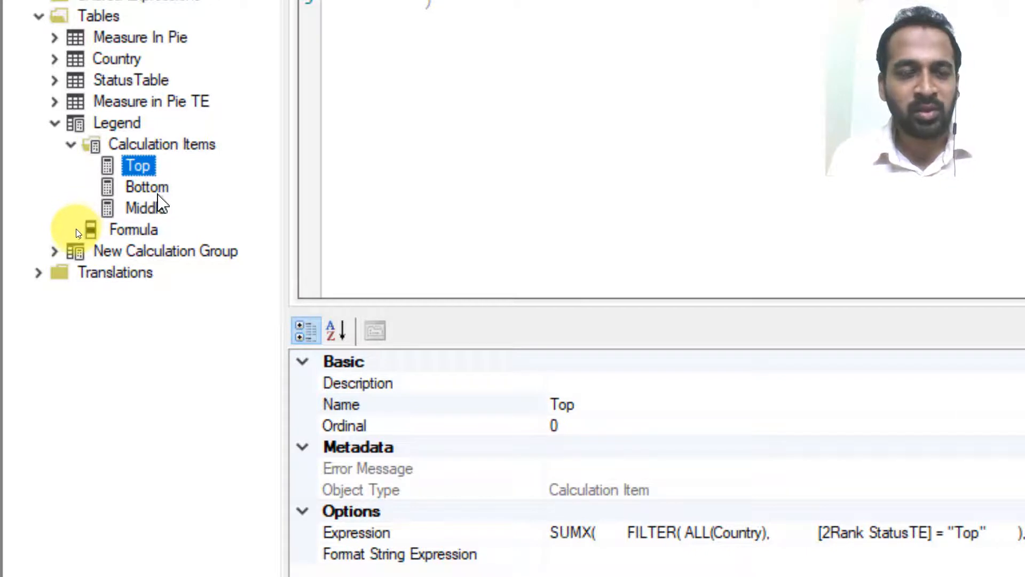
Step: Drag Middle above Bottom and confirm ordinals Middle 1, Bottom 2 again
drag(147, 186, 146, 208)
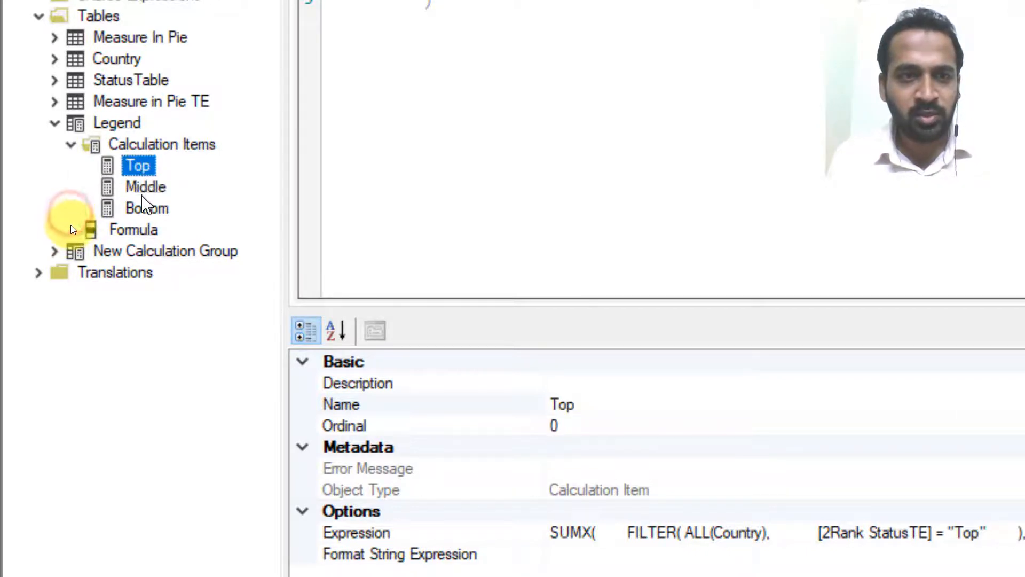
click(146, 186)
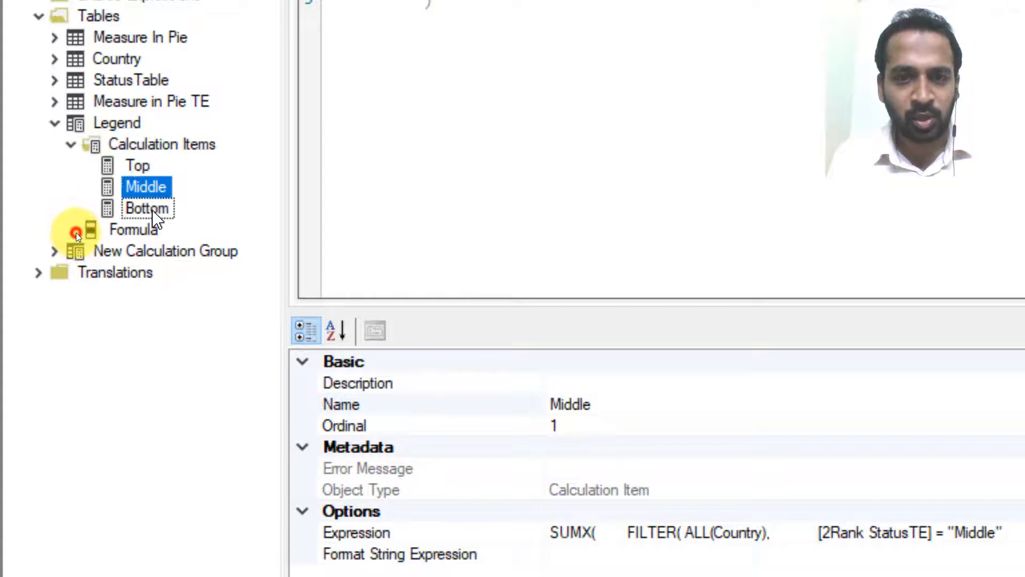
click(148, 208)
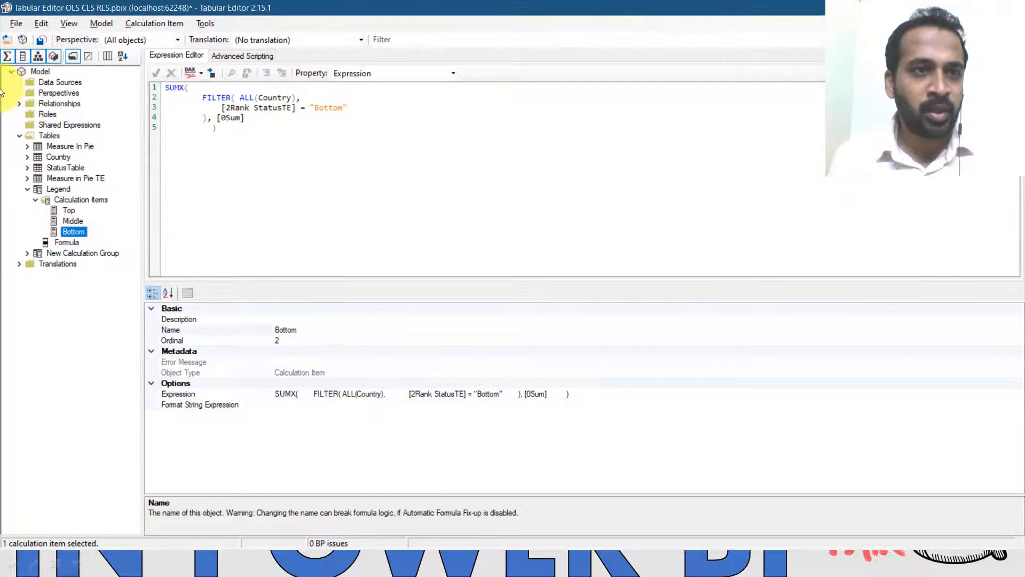
mouse_move(120, 188)
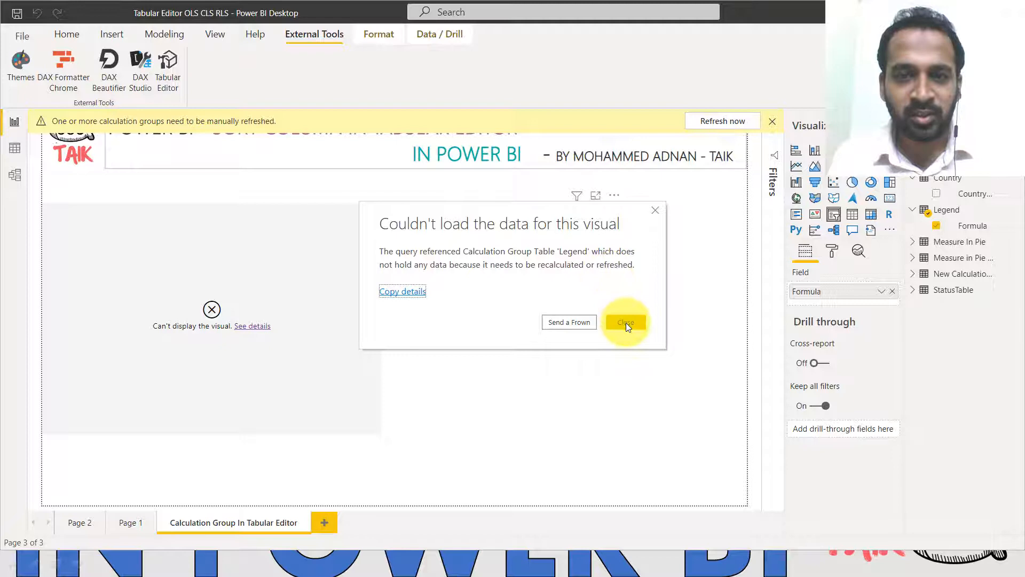
Step: Close the 'Couldn't load the data' error and run Refresh now on the calculation group
click(625, 322)
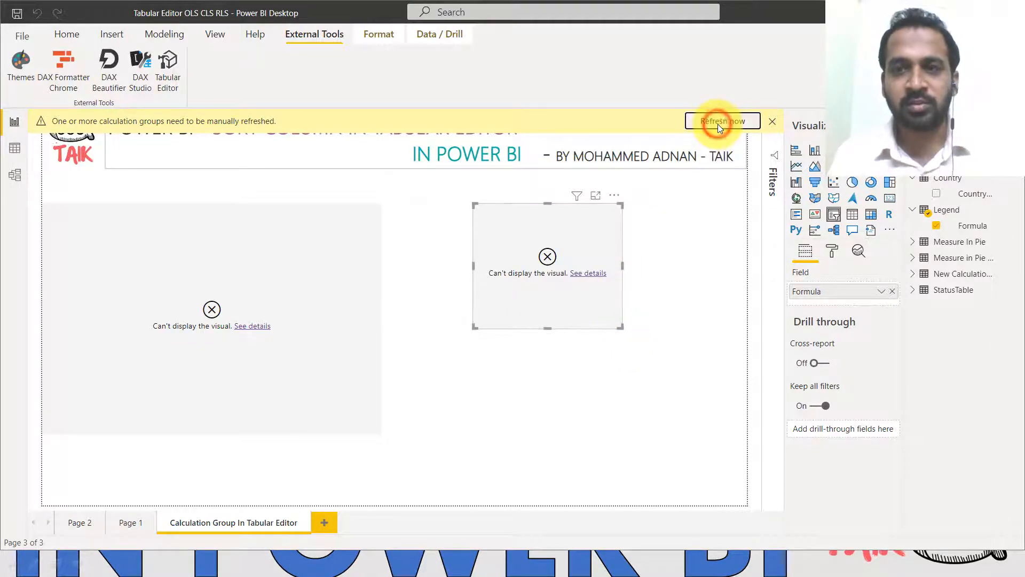
click(722, 121)
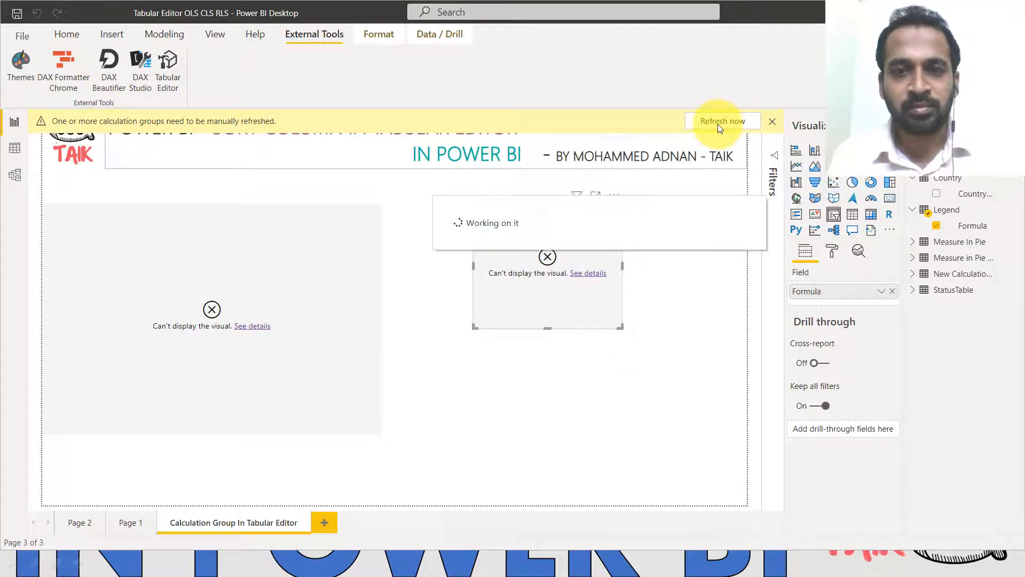